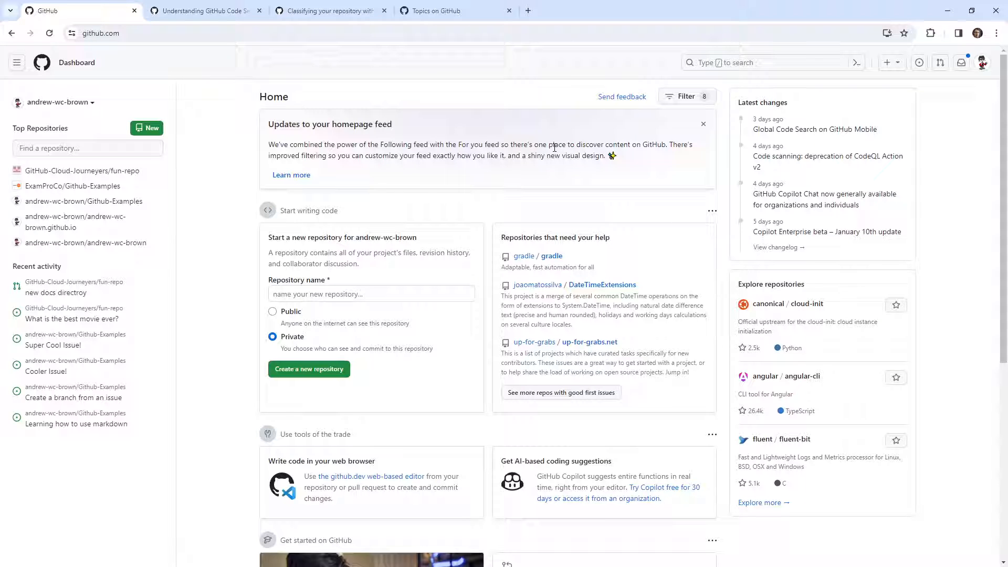
# Step: Search GitHub for 'rails' and open the rails/rails repository
pyautogui.click(765, 62)
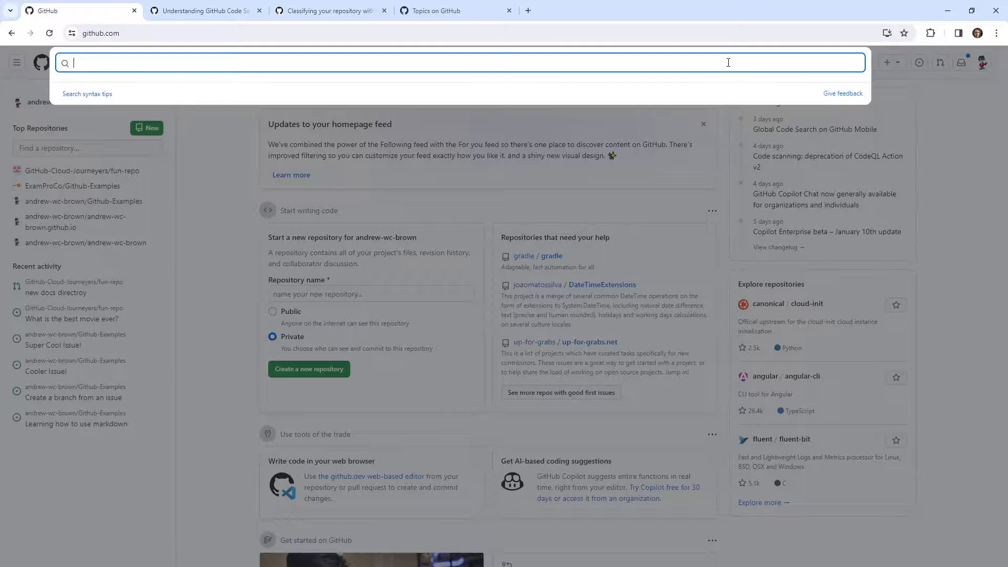
pyautogui.write('rails')
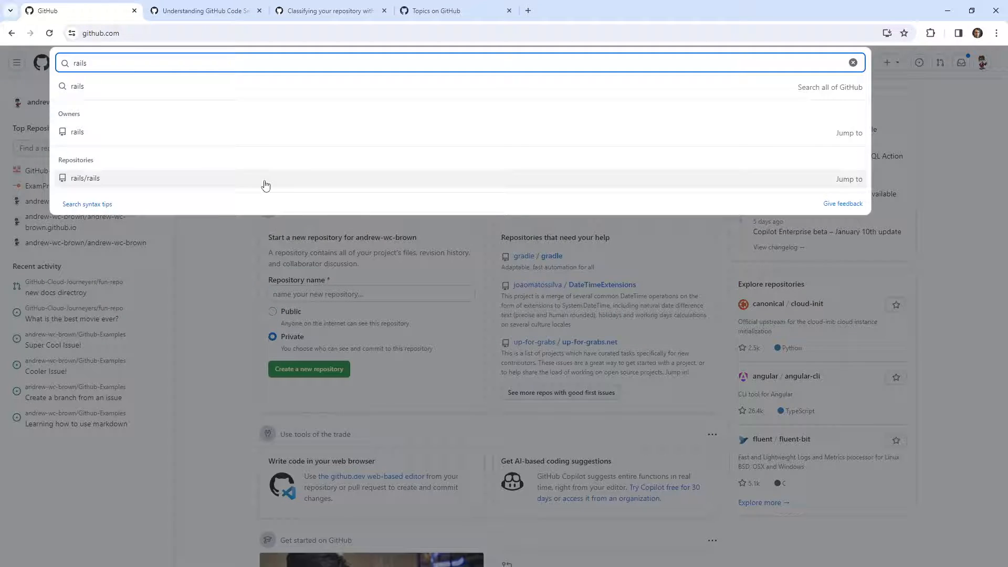
pyautogui.click(84, 178)
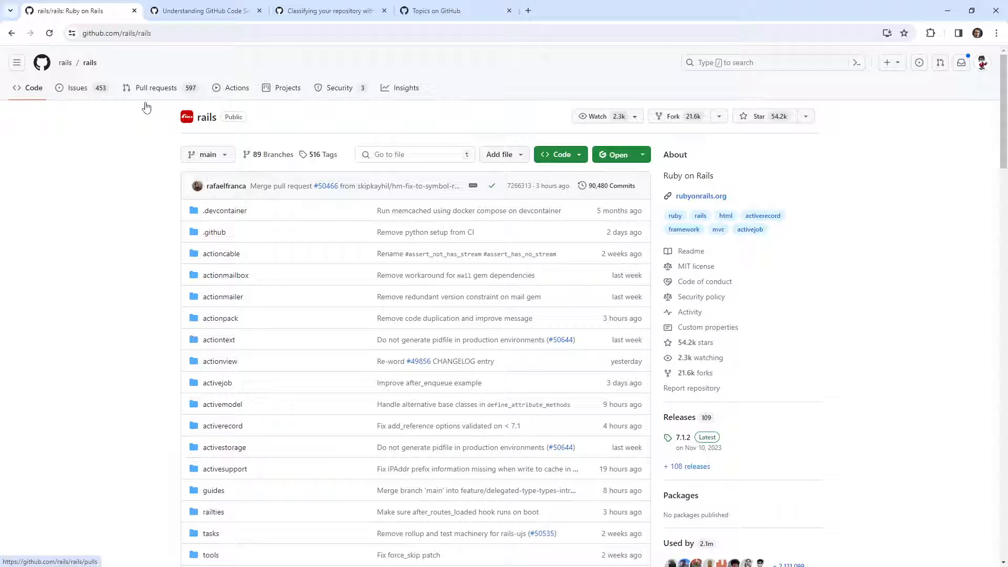
# Step: Browse the rails/rails issues and its full label list, then return to Issues
pyautogui.click(77, 88)
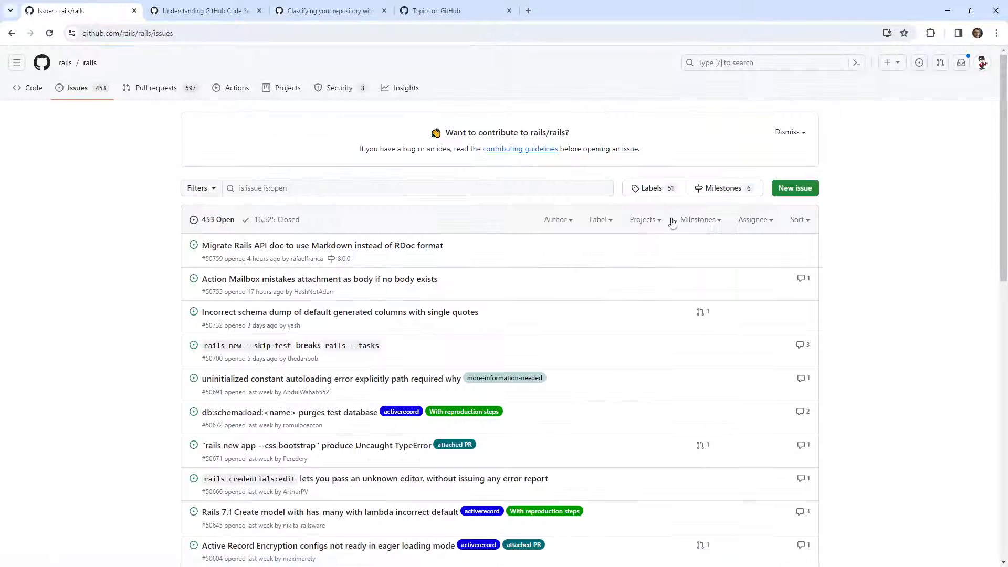
pyautogui.click(649, 188)
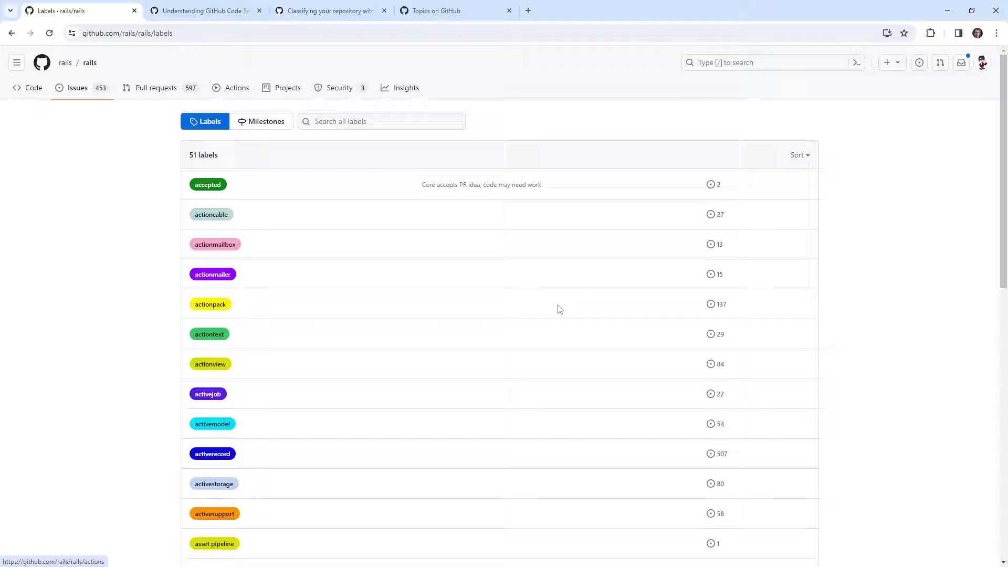
pyautogui.scroll(-3)
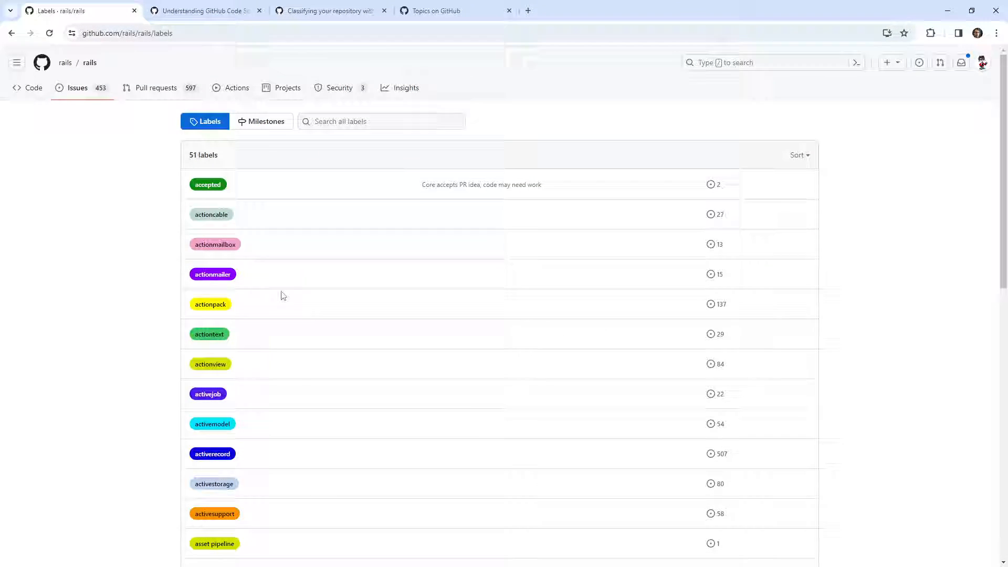
pyautogui.moveTo(370, 372)
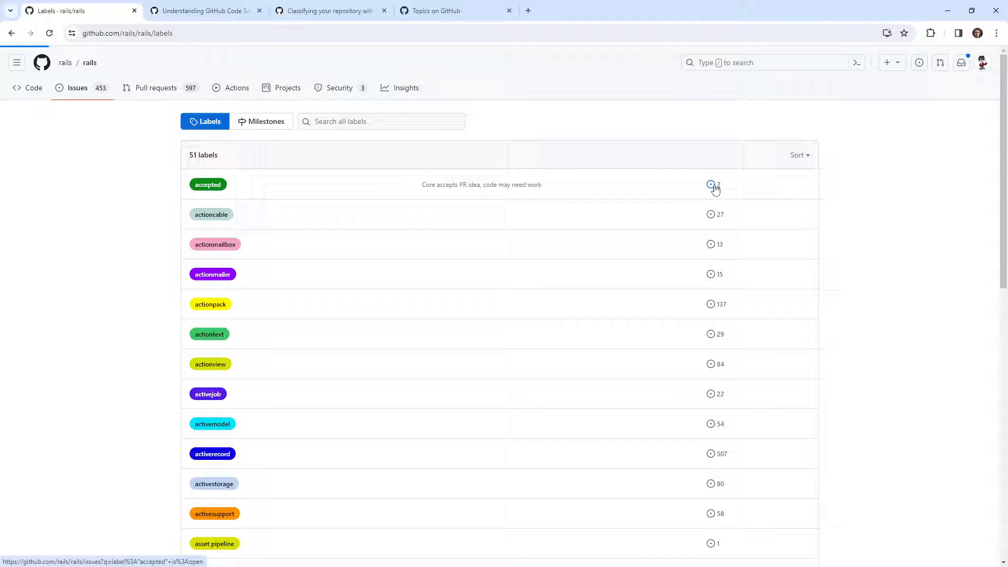
pyautogui.click(713, 184)
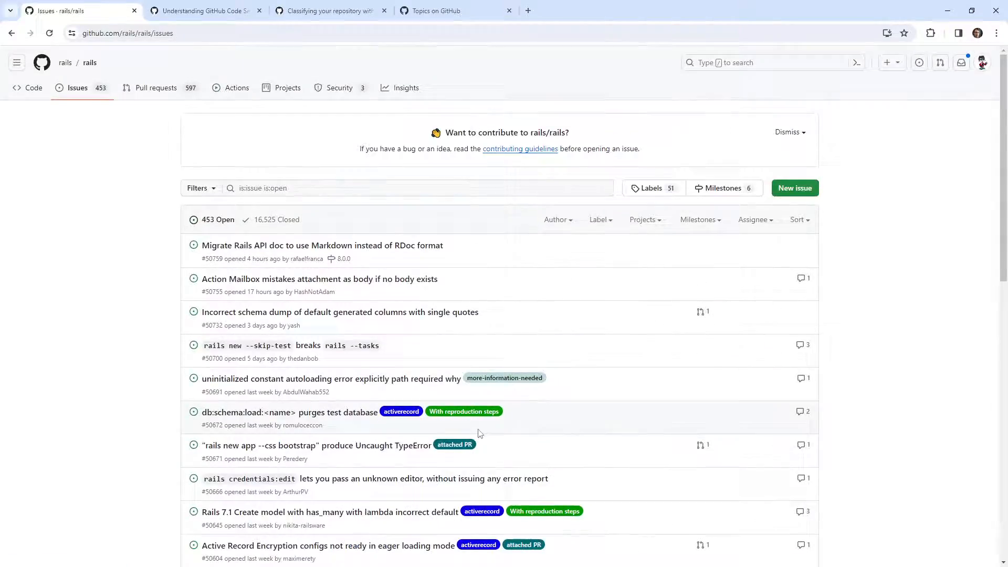
pyautogui.scroll(-3)
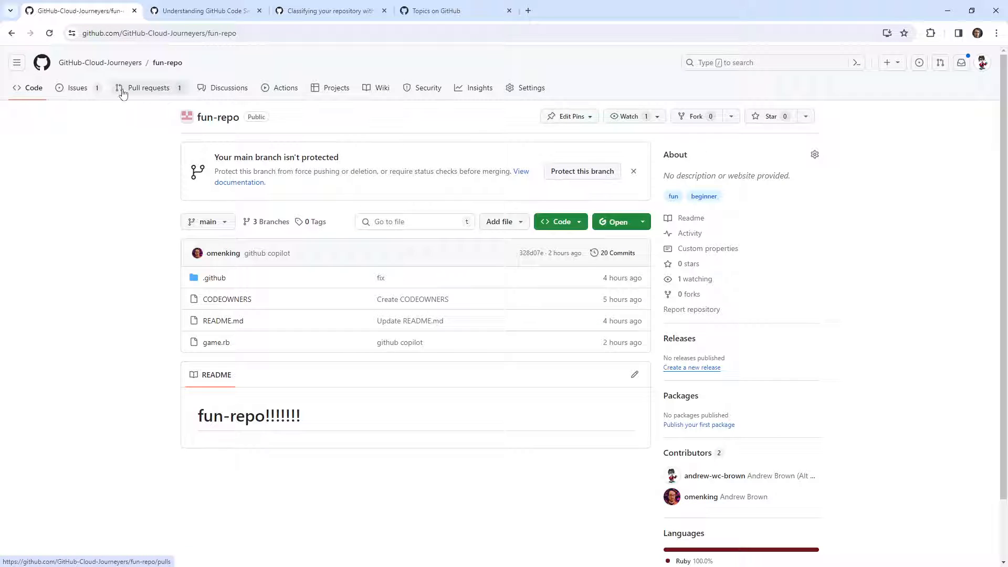
# Step: Open fun-repo's issues and view its nine default labels
pyautogui.click(76, 88)
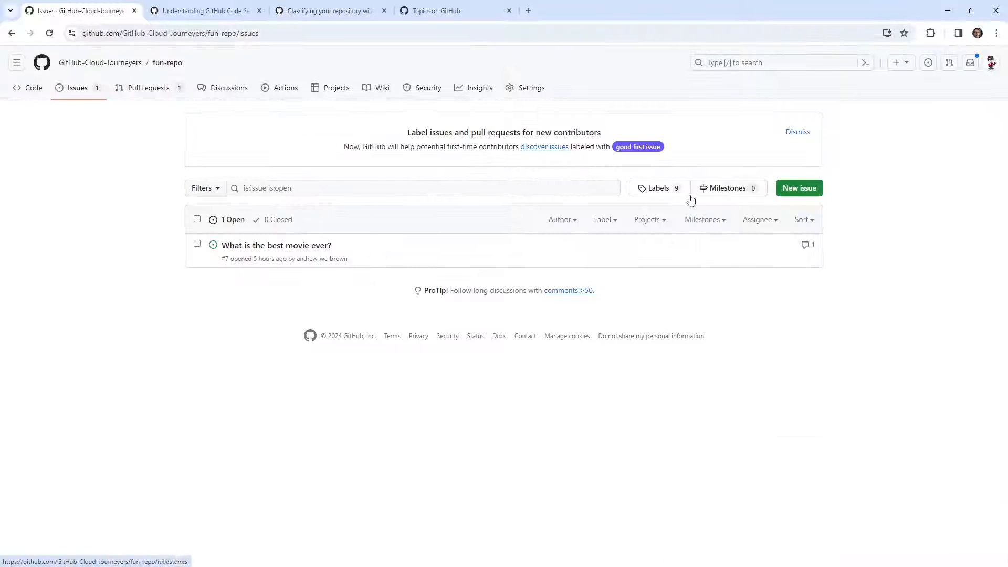
pyautogui.click(659, 188)
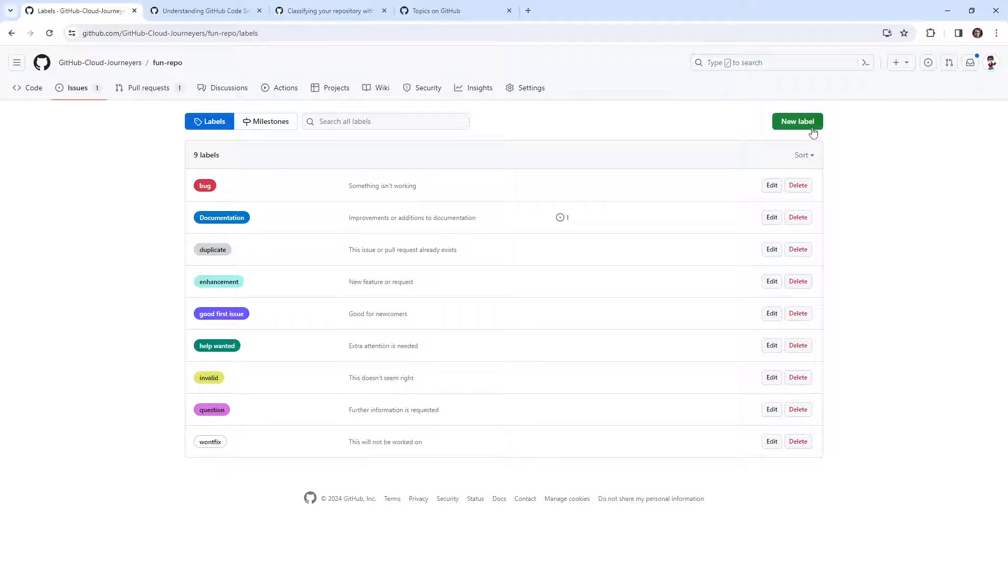
# Step: Create a new label named 'secret' in fun-repo
pyautogui.click(797, 121)
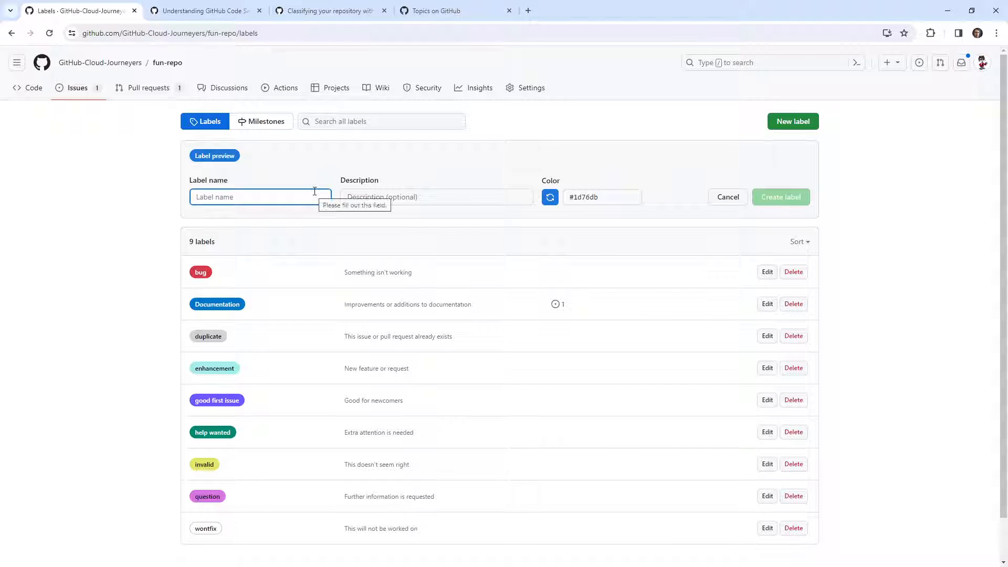
pyautogui.scroll(-3)
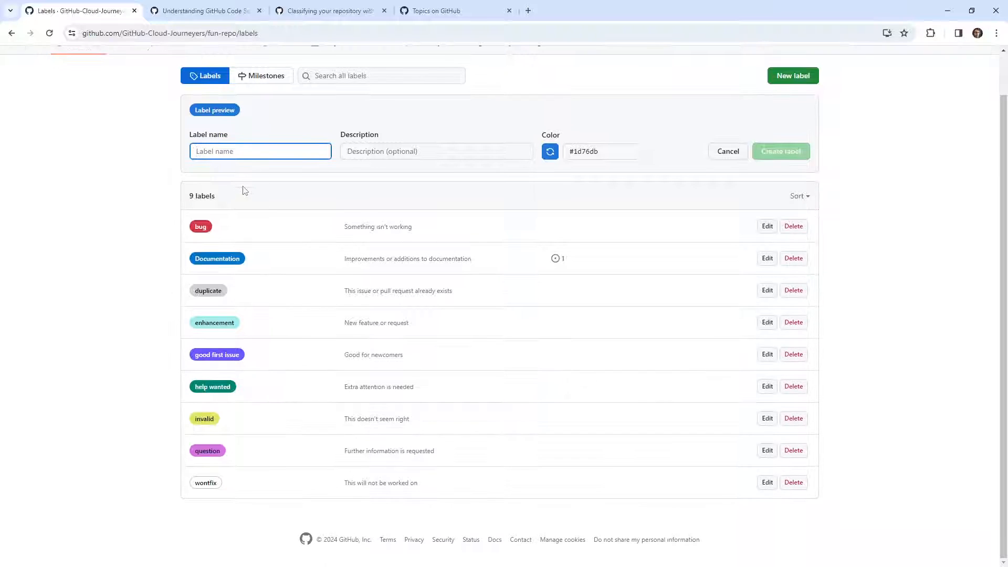
pyautogui.write('secret')
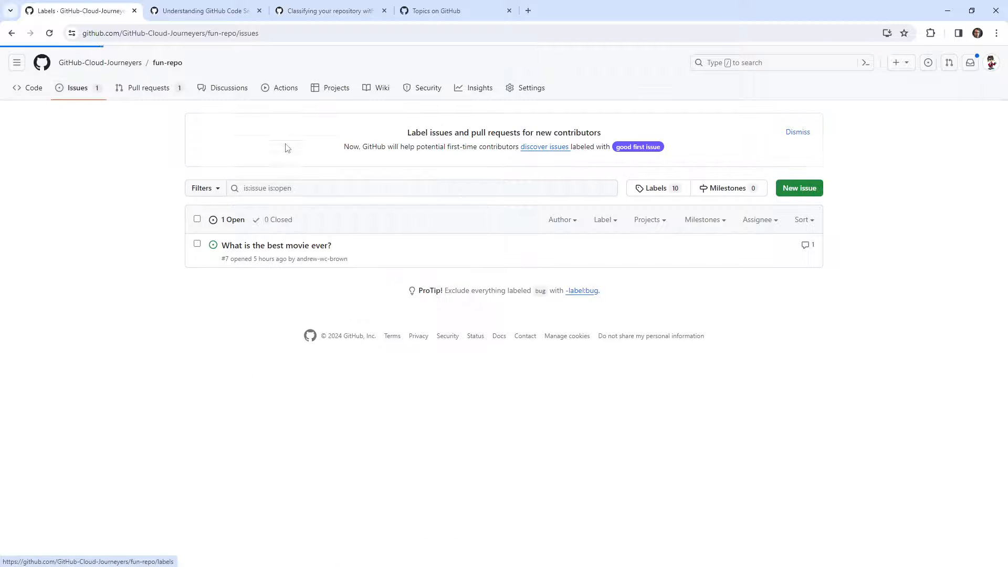
# Step: Label issue #7 with bug, duplicate, good first issue, help wanted and secret
pyautogui.click(276, 245)
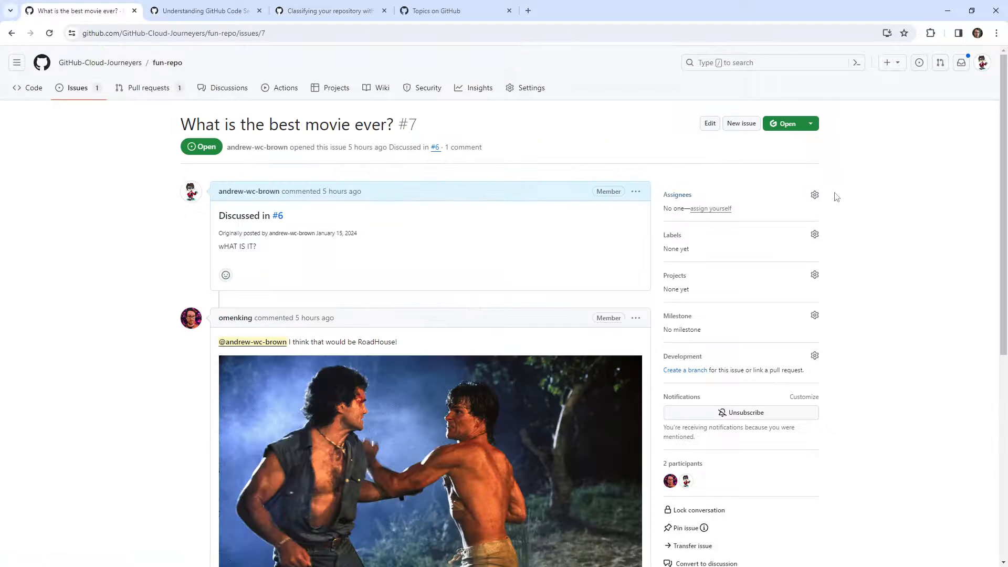
pyautogui.click(814, 234)
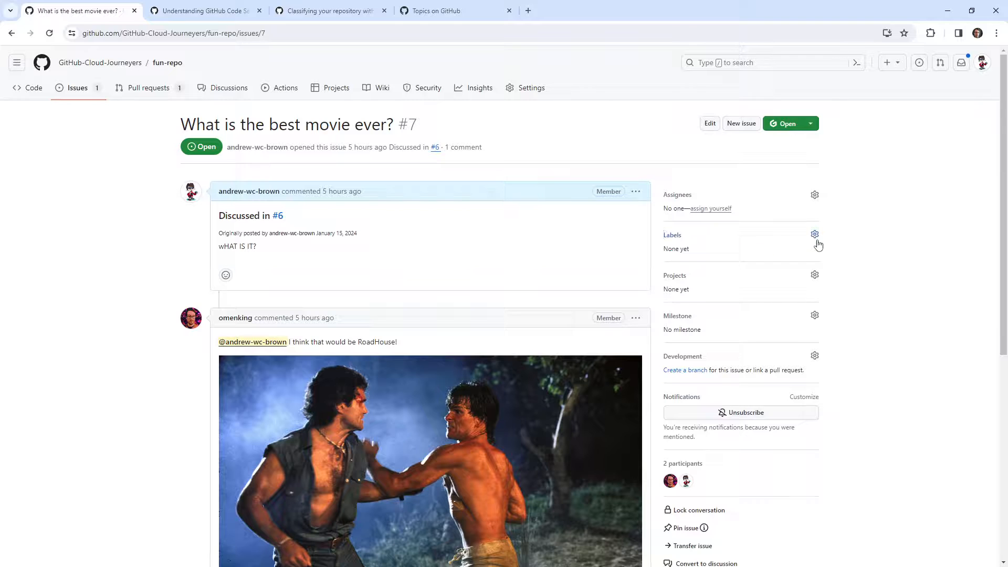
pyautogui.click(814, 234)
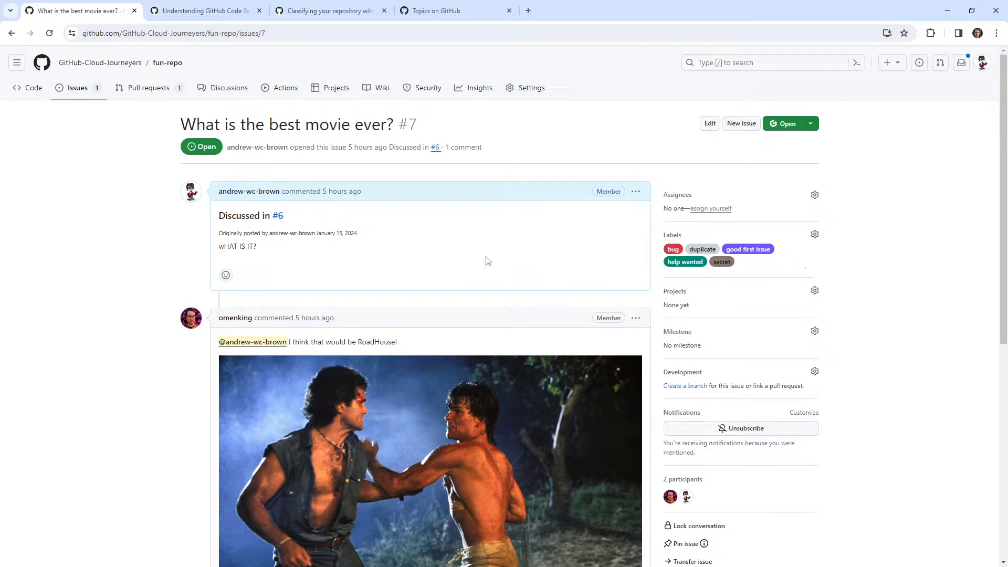